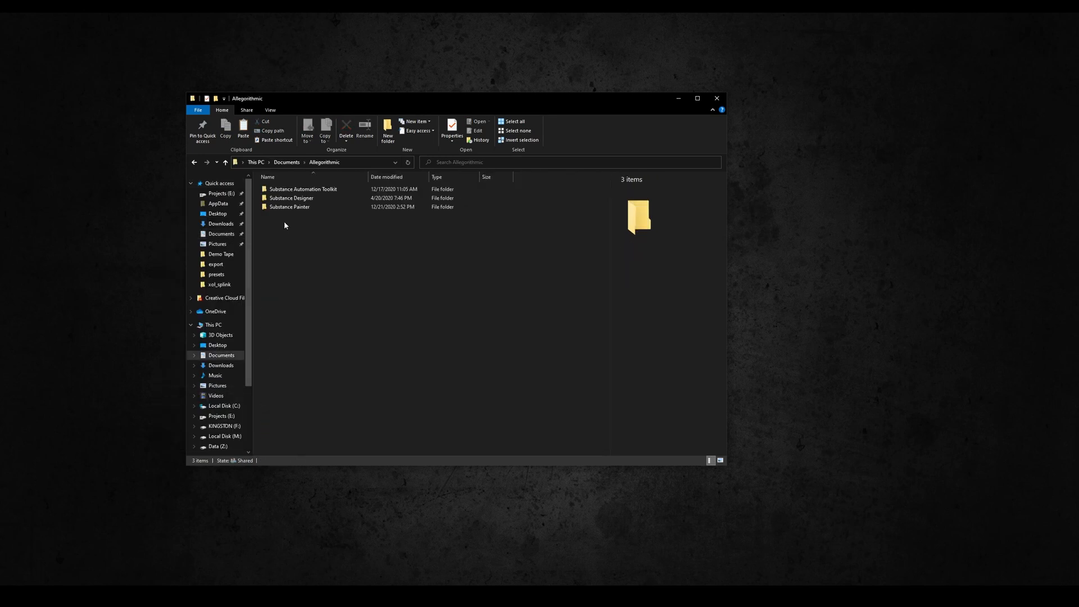
Paste the copied Xolotl plugin into Substance Painter's python plugins folder
double_click(289, 207)
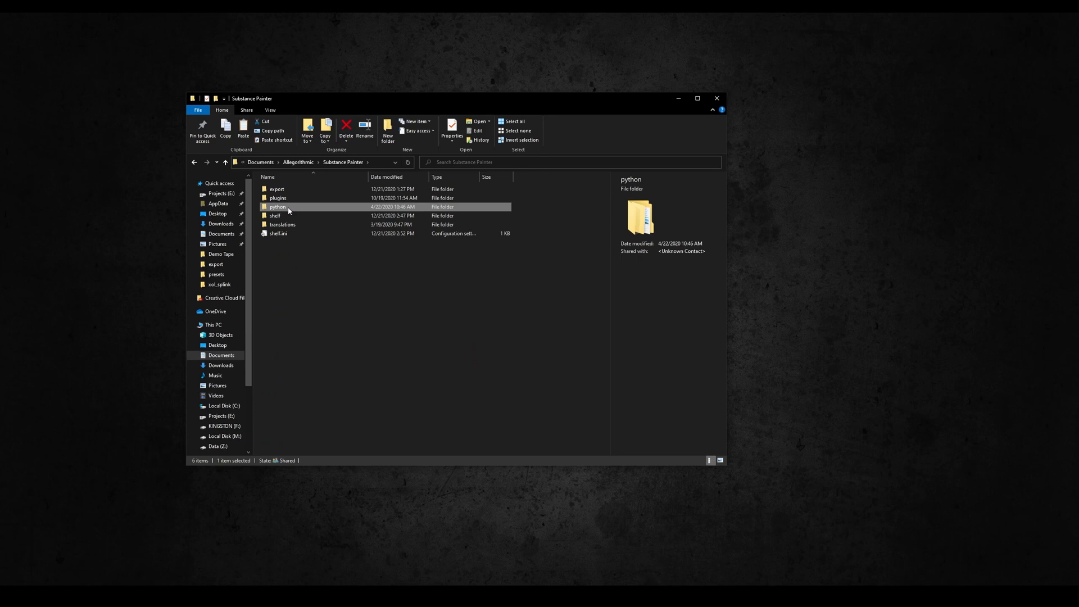
double_click(278, 207)
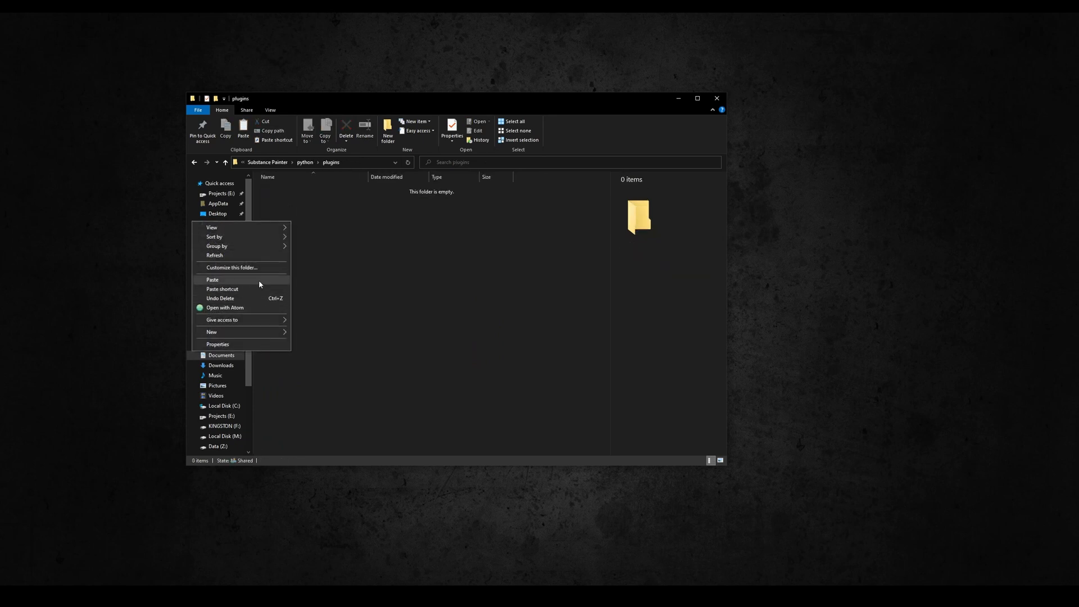
left_click(213, 280)
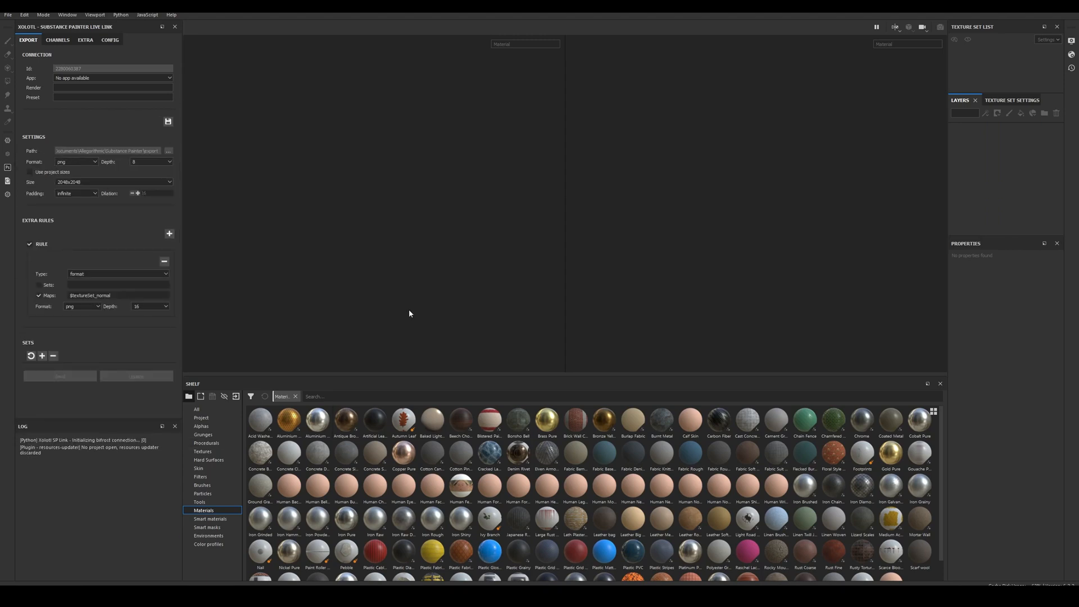
Enable the xolotl plugin from the Python menu and show its CONFIG page
left_click(121, 15)
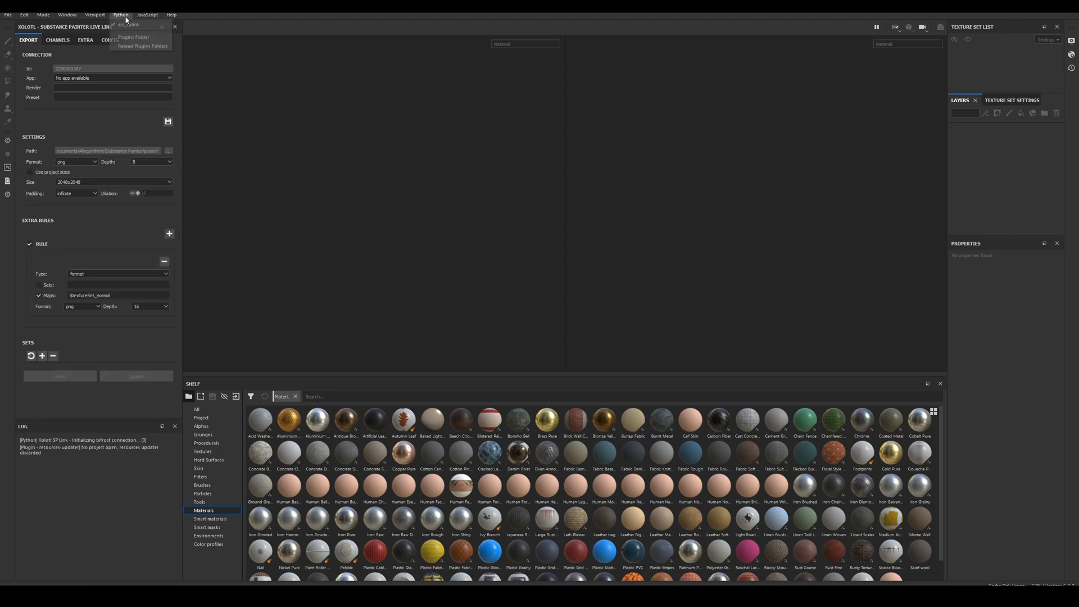
left_click(120, 14)
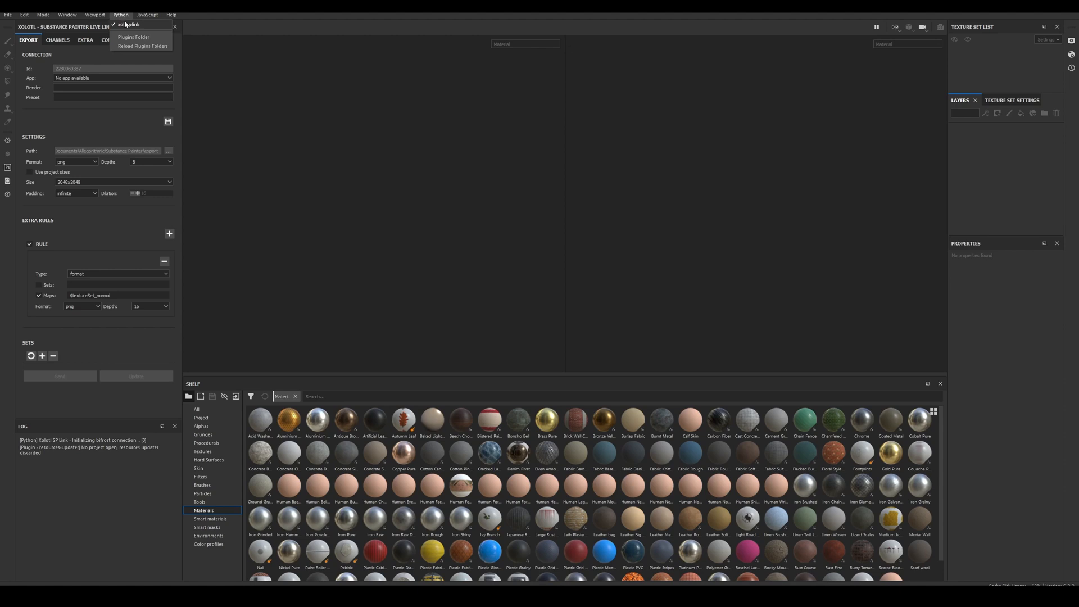
left_click(254, 116)
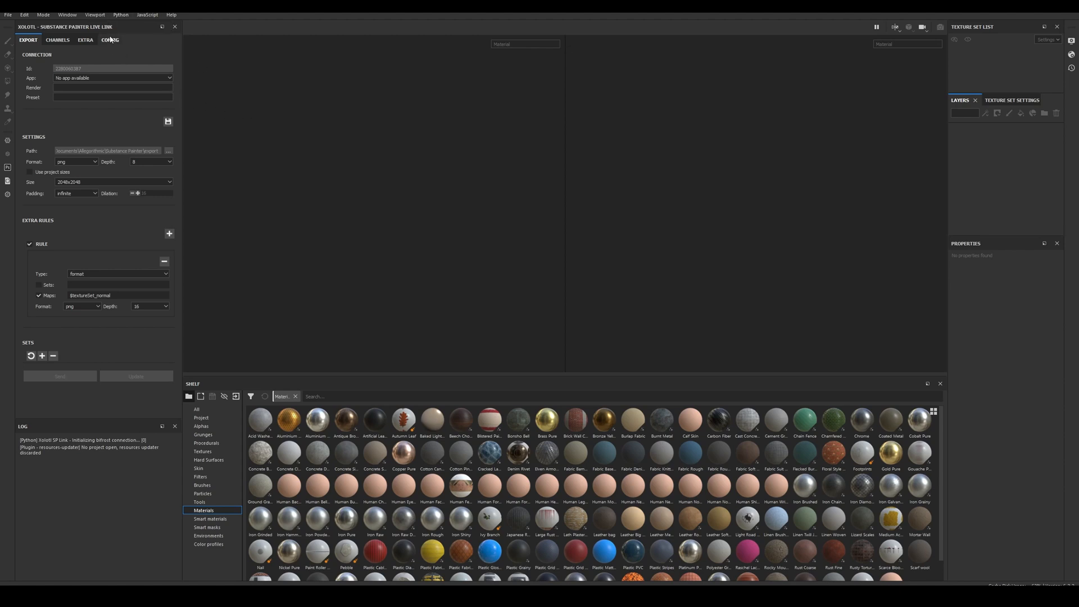
left_click(109, 40)
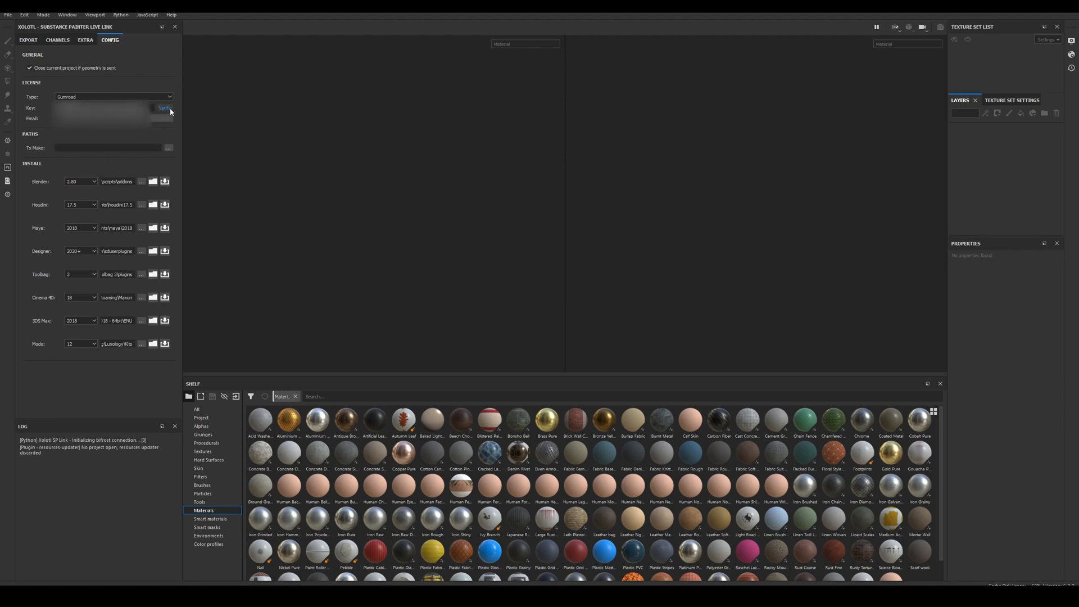
Verify the Xolotl license key and set the Modo install version to 14
left_click(165, 108)
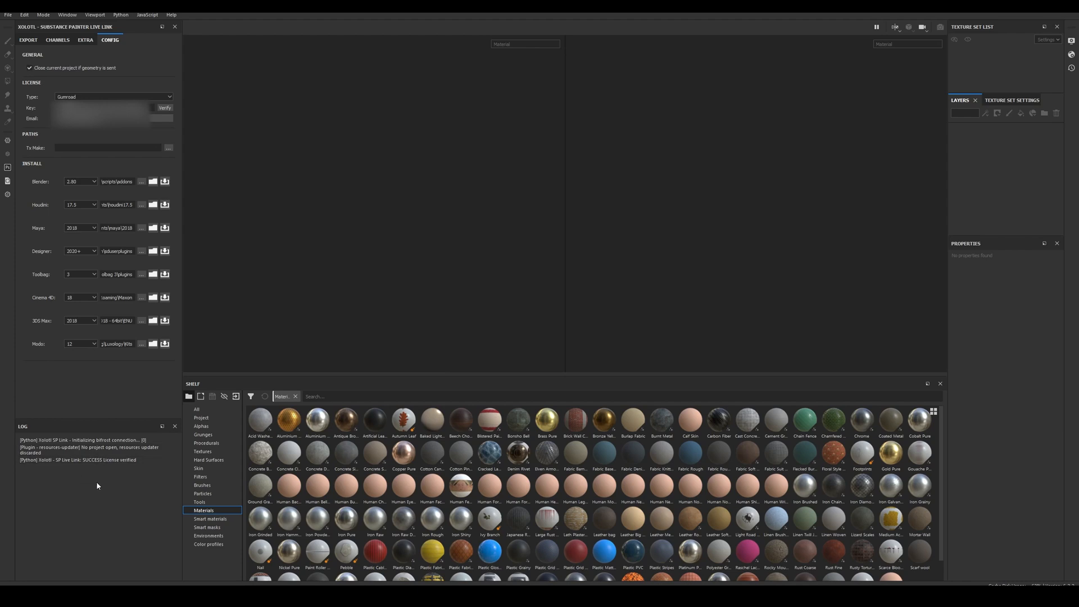
left_click(77, 344)
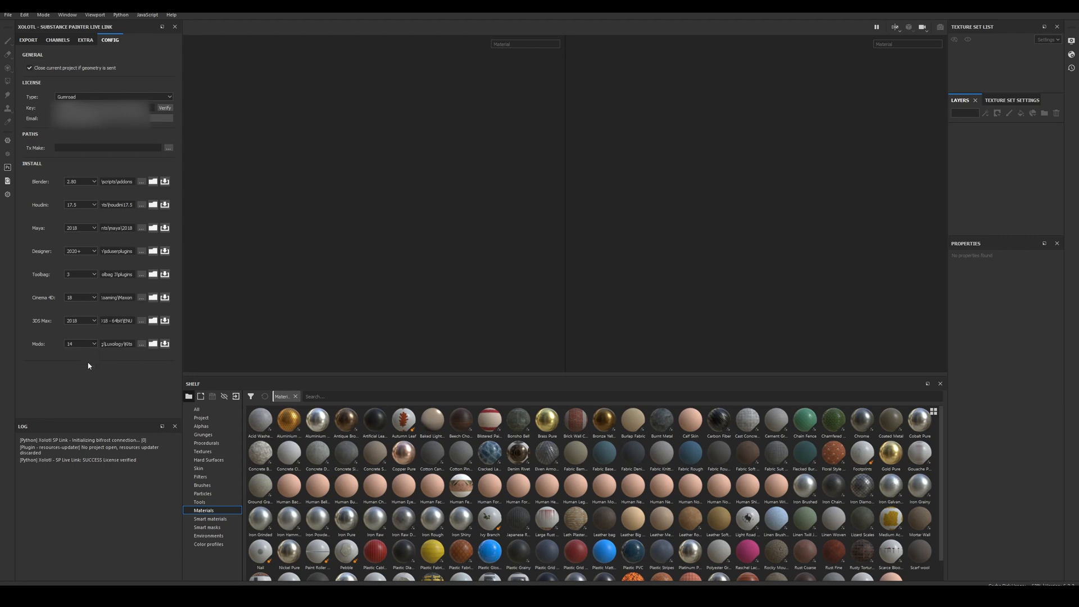
mouse_move(136, 361)
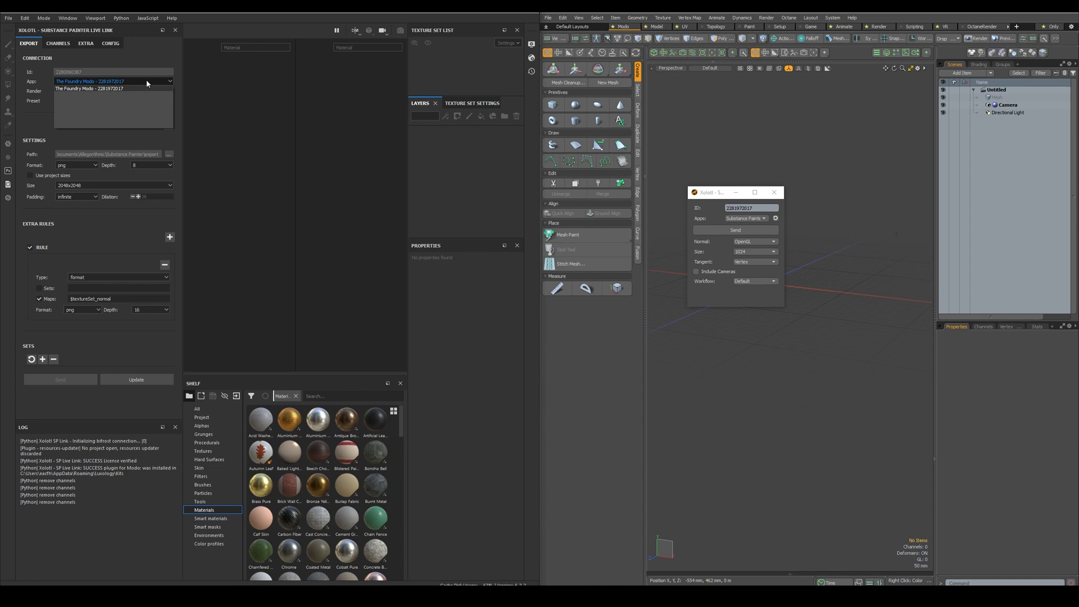
Target the running Modo session with Modo render and the Standard preset
left_click(113, 90)
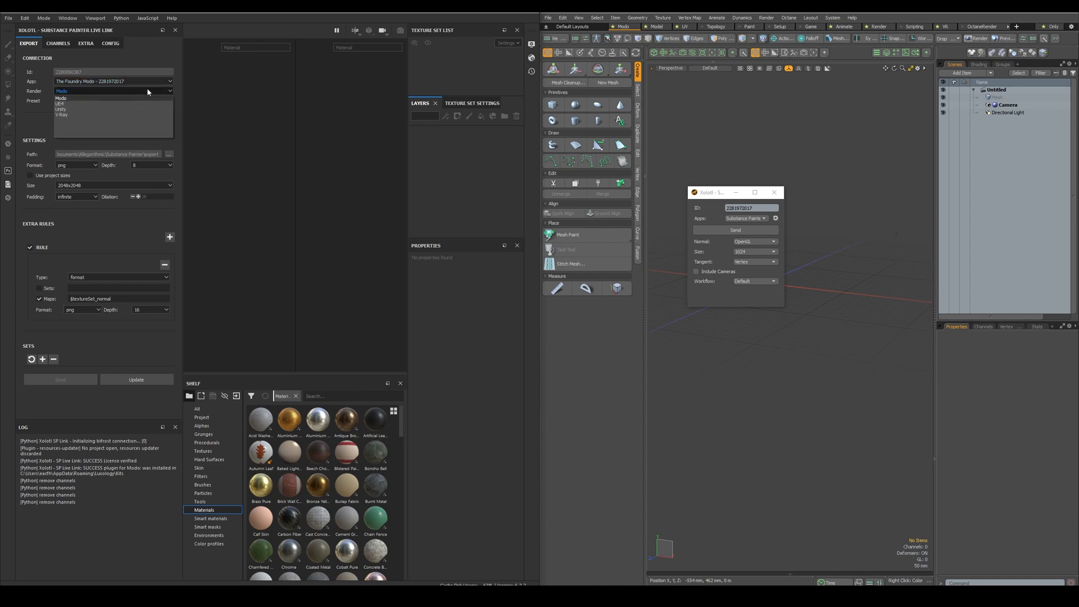
left_click(62, 91)
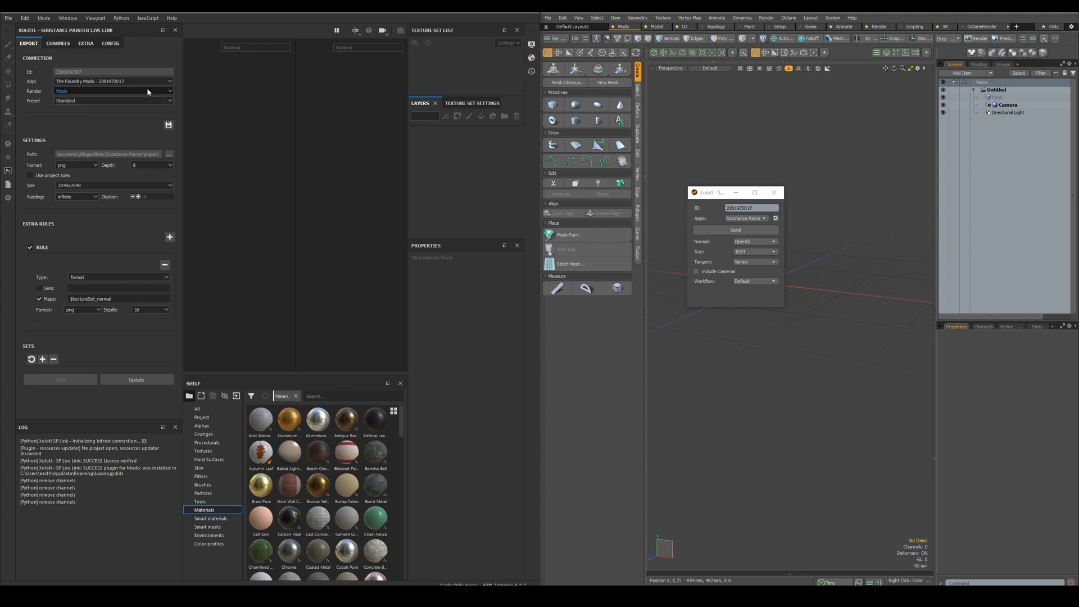
left_click(112, 101)
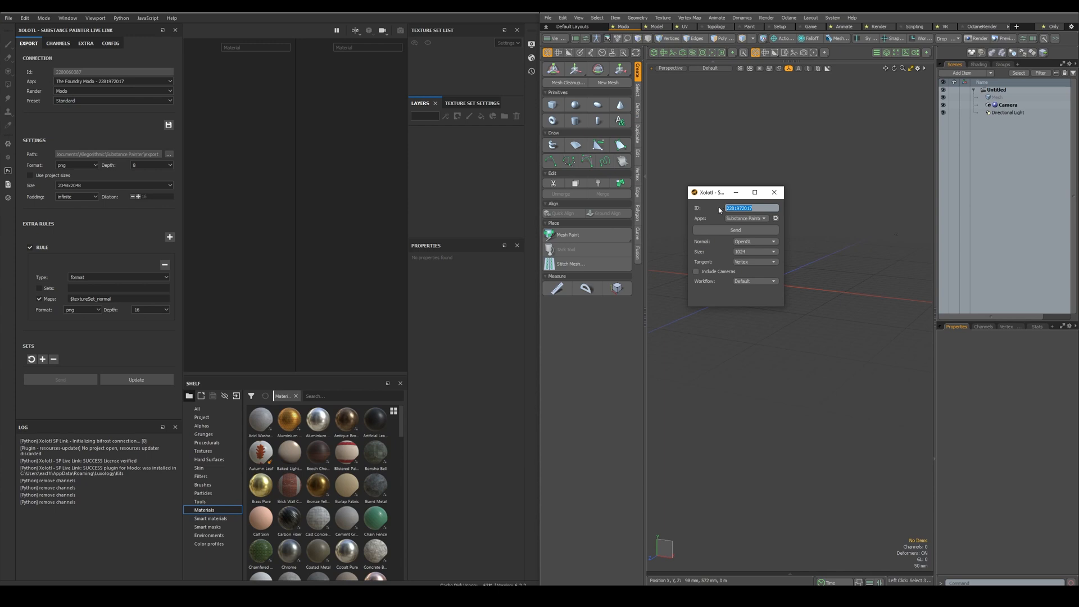
left_click(754, 218)
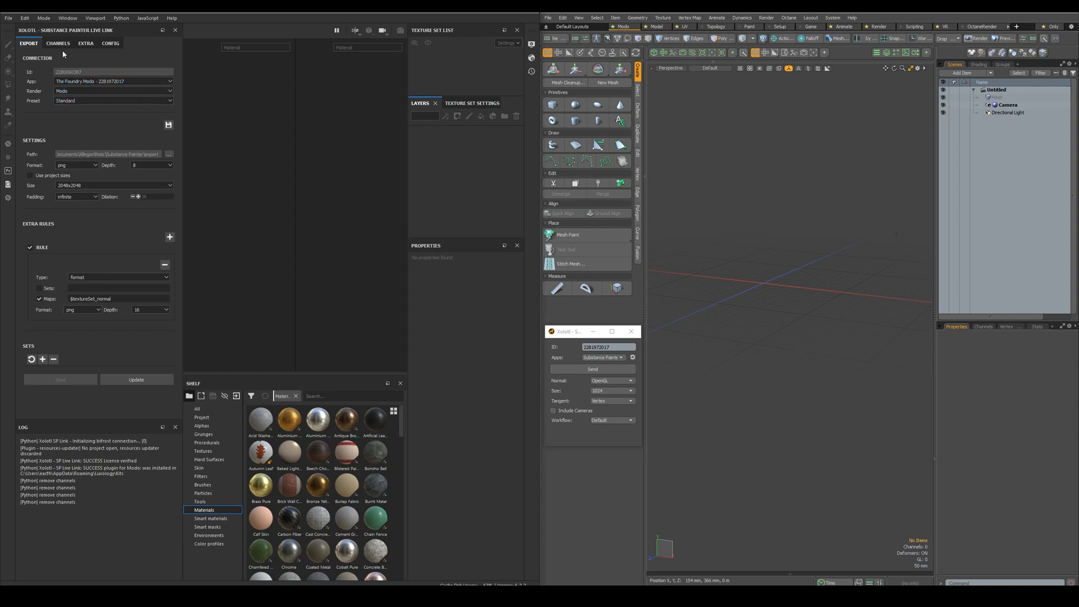
Show the CHANNELS list with base colour, metallic, roughness, normal and height enabled
left_click(57, 44)
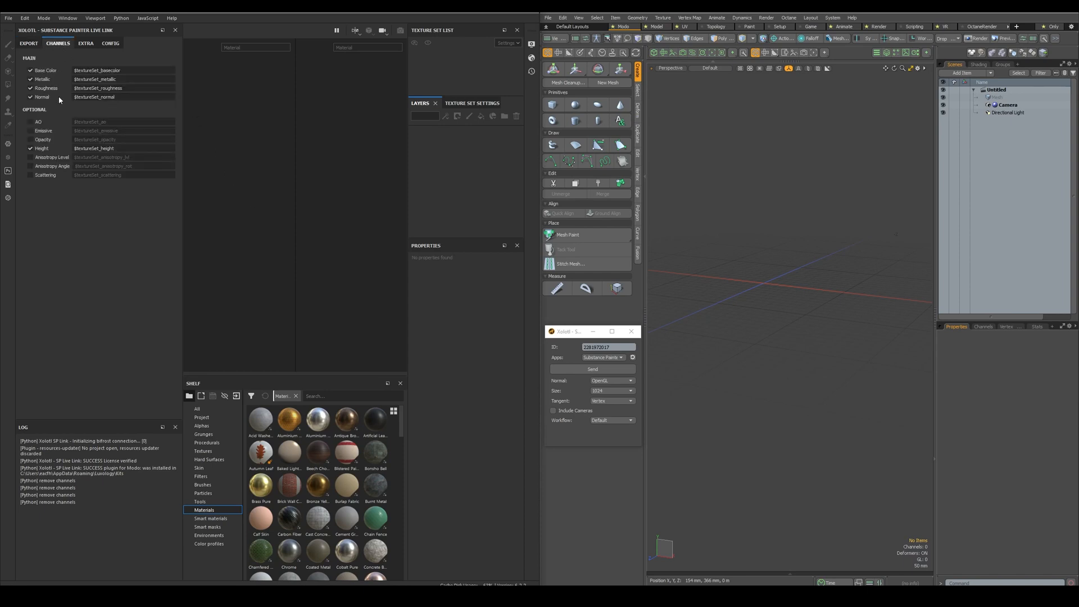
mouse_move(69, 100)
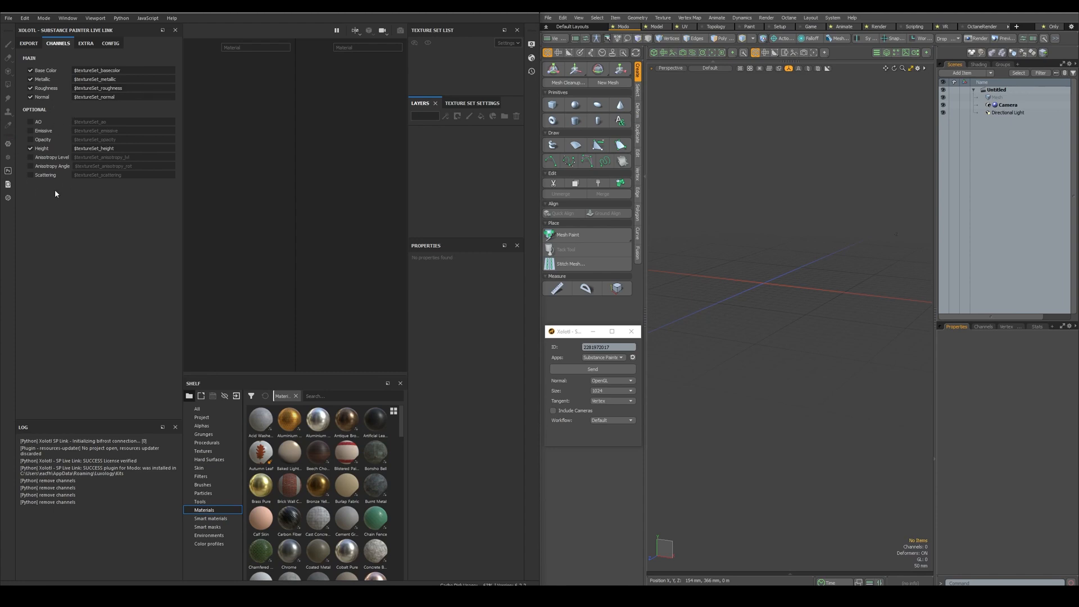
mouse_move(94, 217)
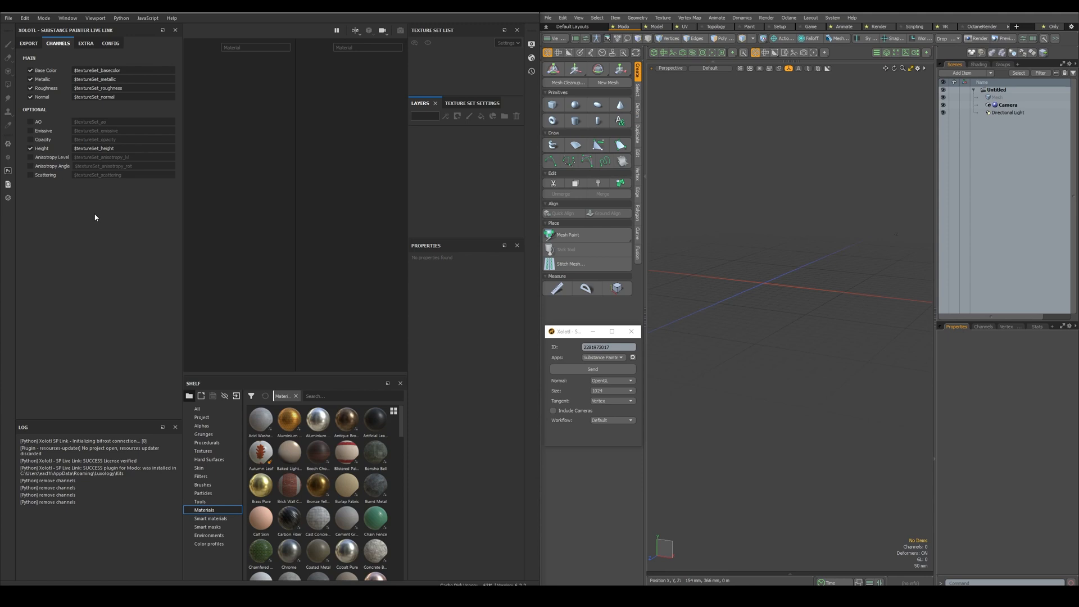
left_click(28, 44)
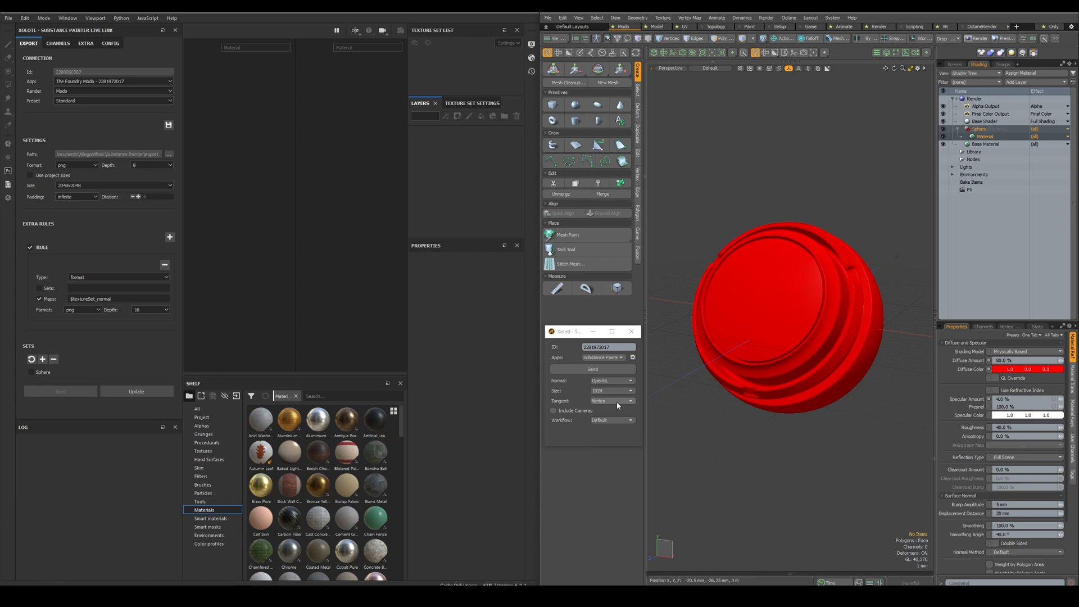
Select the sphere in Modo and send it to Substance Painter via Xolotl
left_click(612, 421)
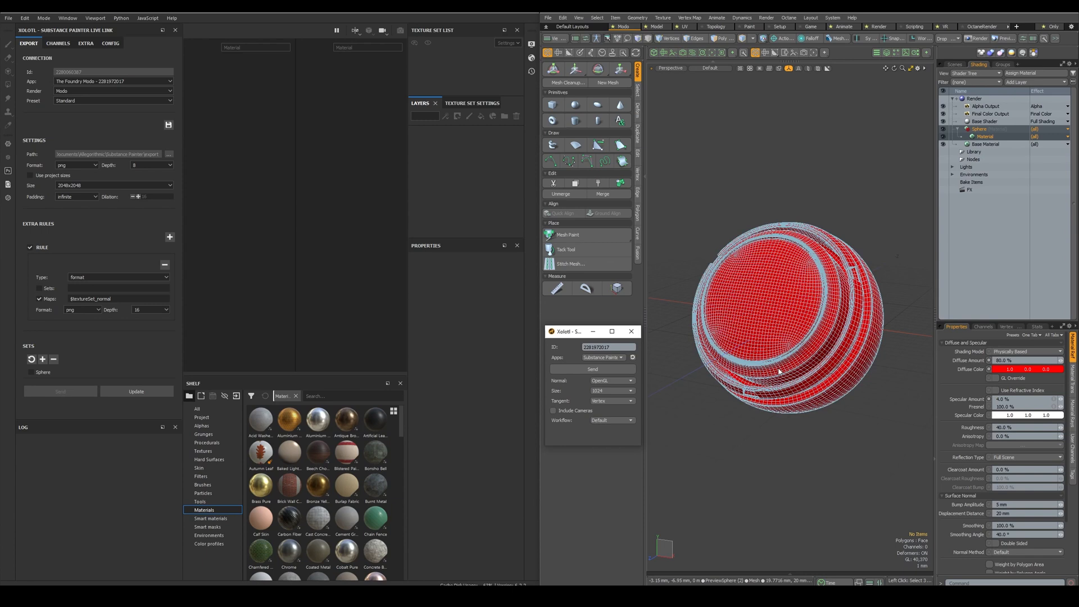
left_click(590, 369)
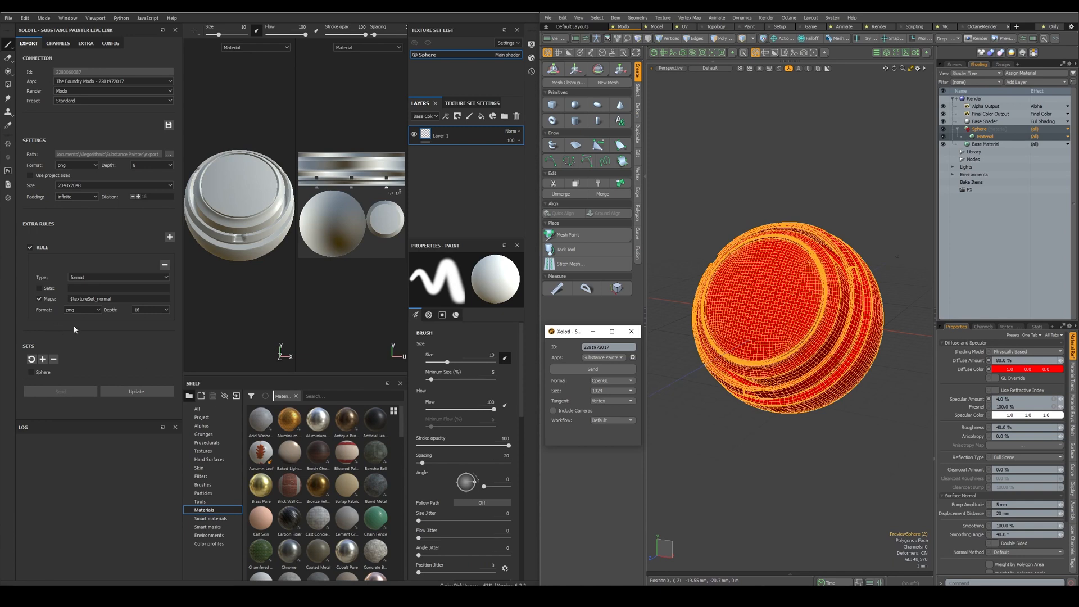
left_click(110, 80)
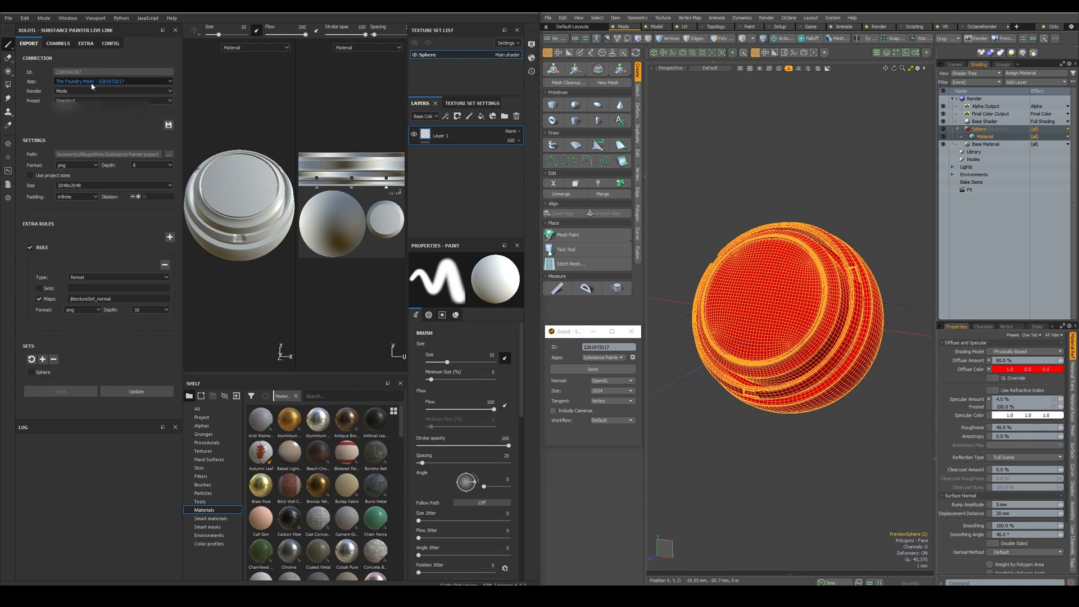
left_click(110, 43)
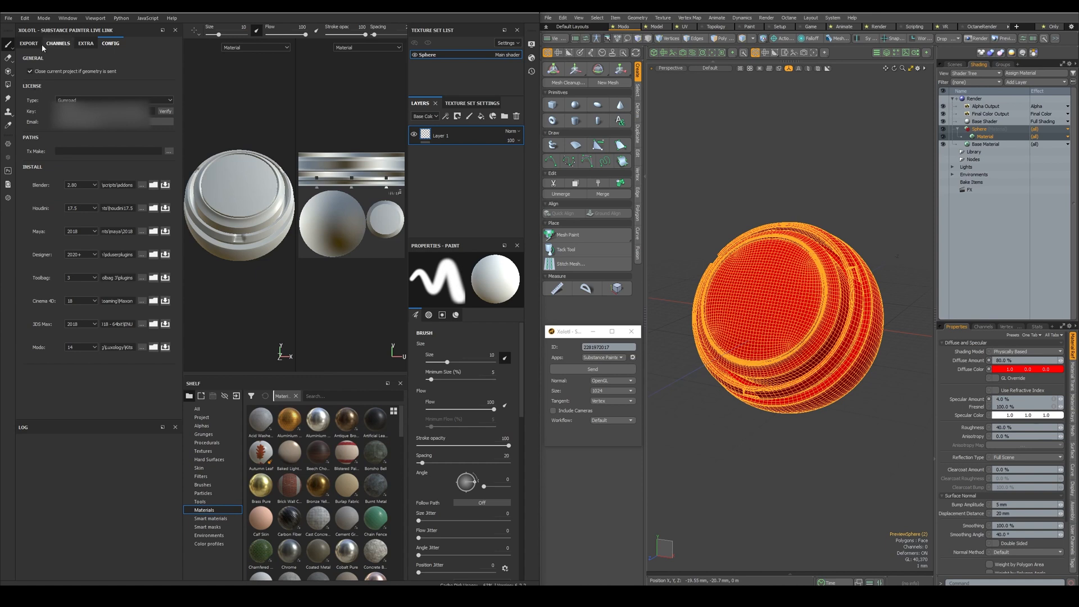
left_click(28, 43)
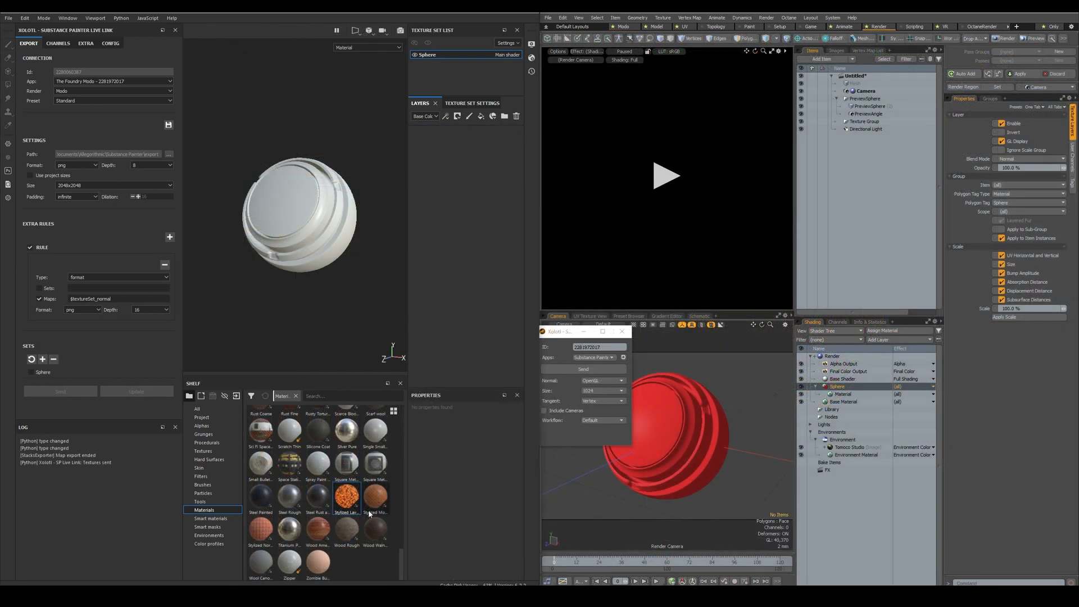
Apply Stylized Lava Cracked to the sphere and tick Emissive in the live-link channels
double_click(346, 496)
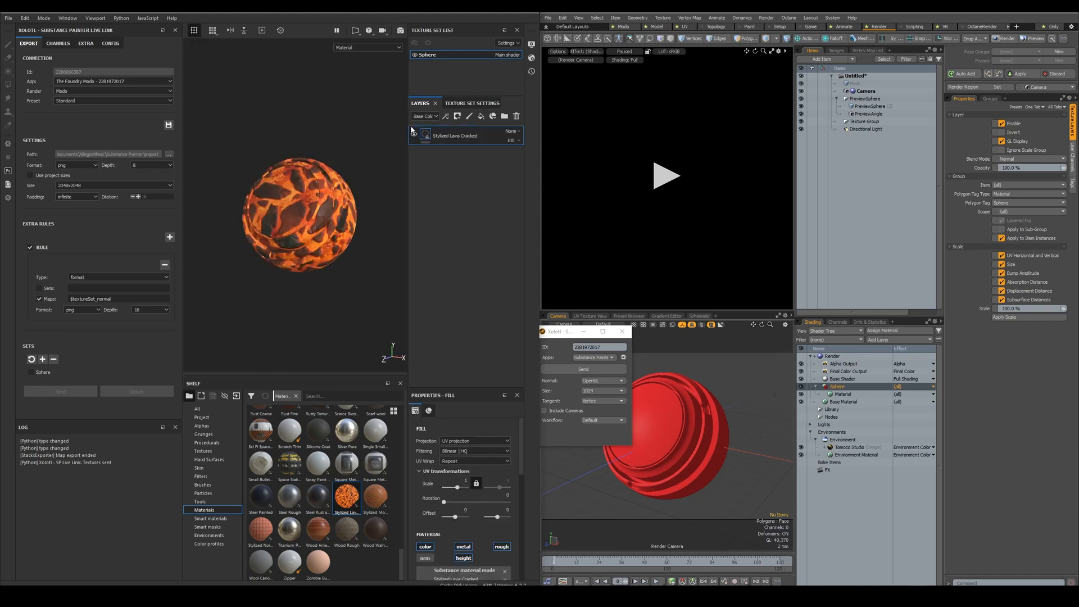
left_click(510, 232)
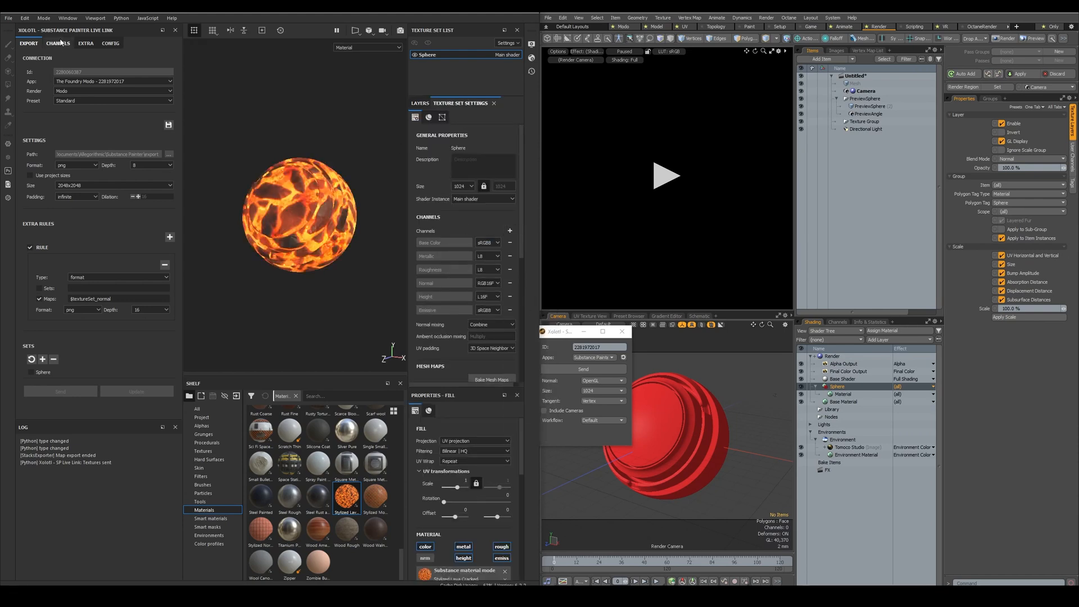
left_click(58, 44)
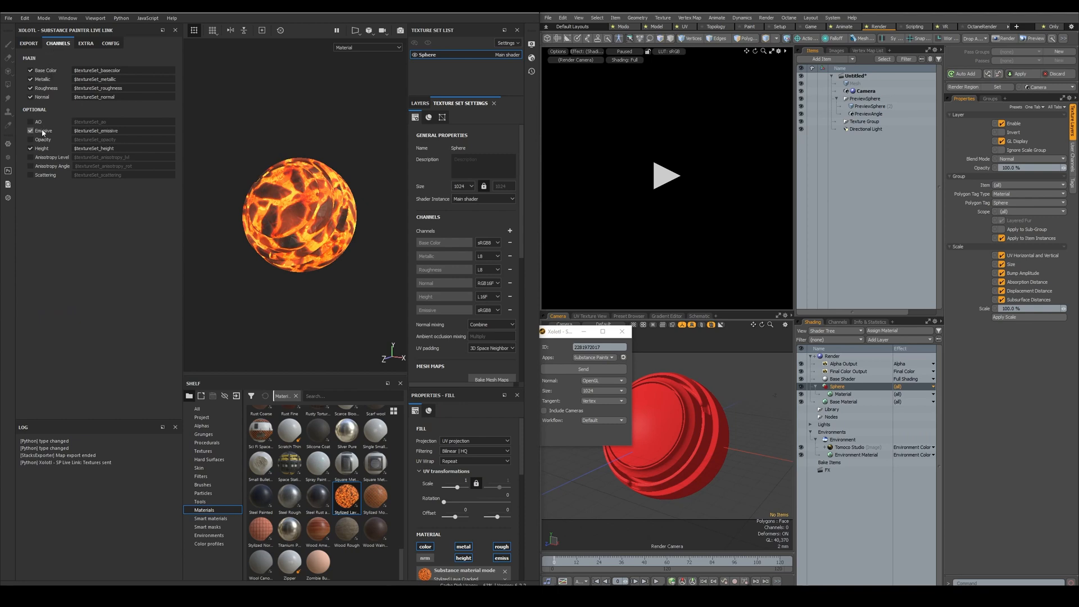
left_click(28, 43)
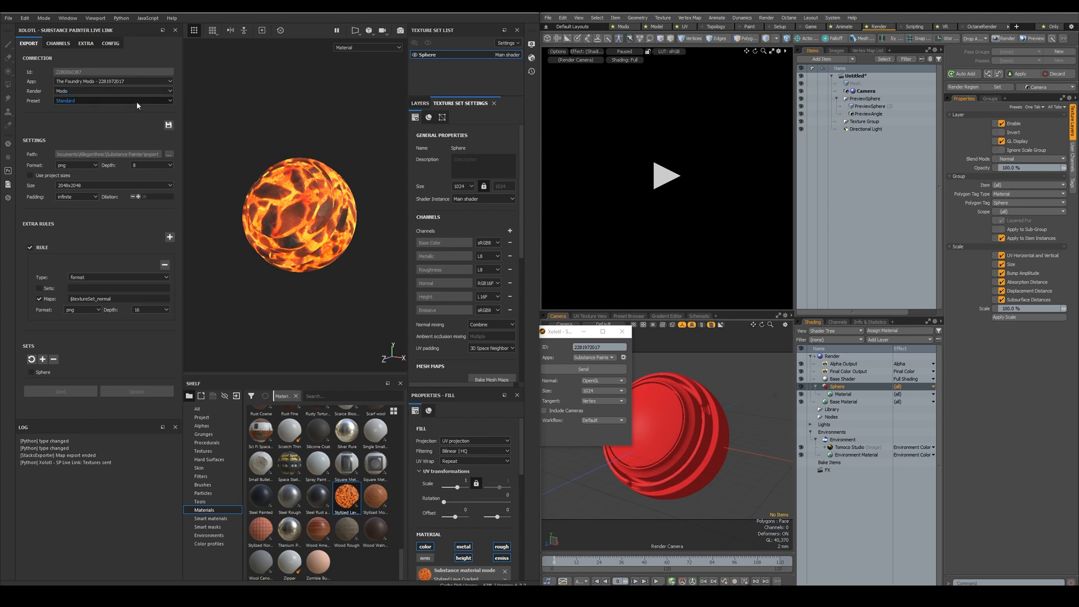
Reselect the Standard preset and confirm PNG, 2048x2048 and Infinite padding
left_click(112, 100)
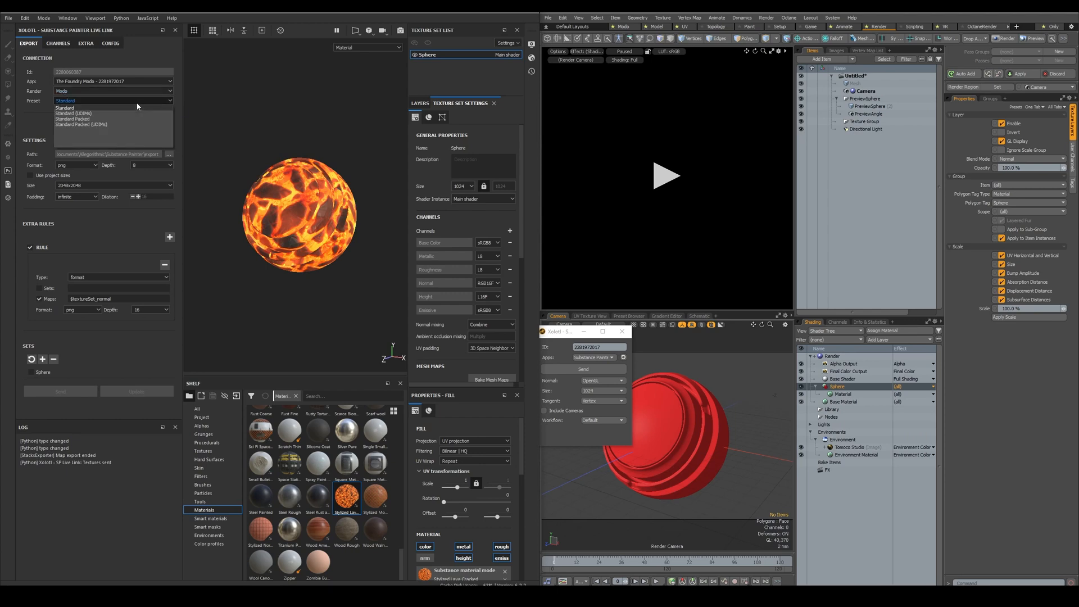
left_click(65, 108)
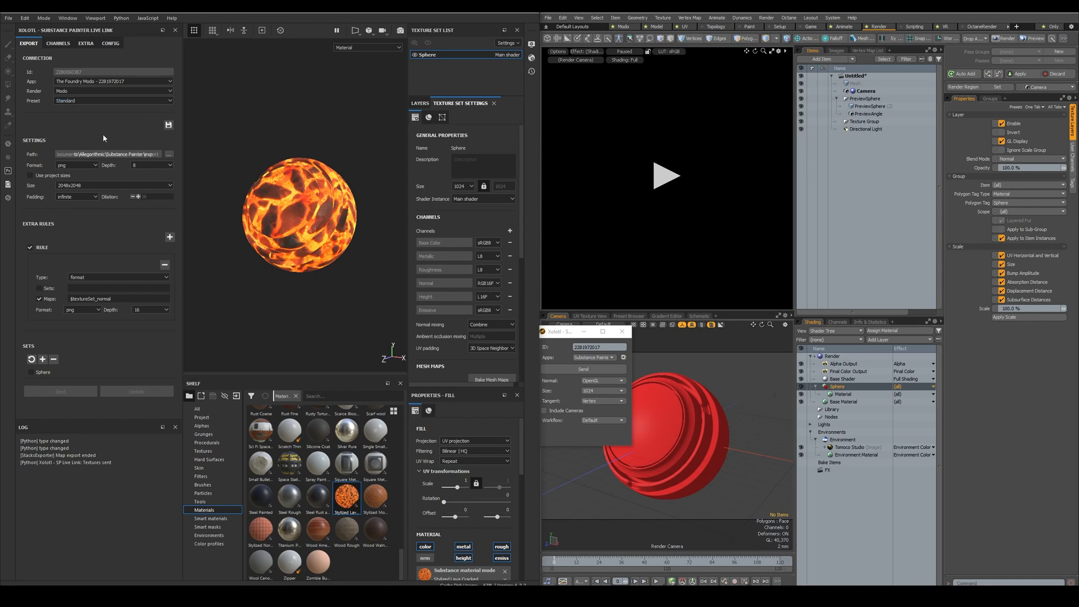
mouse_move(108, 130)
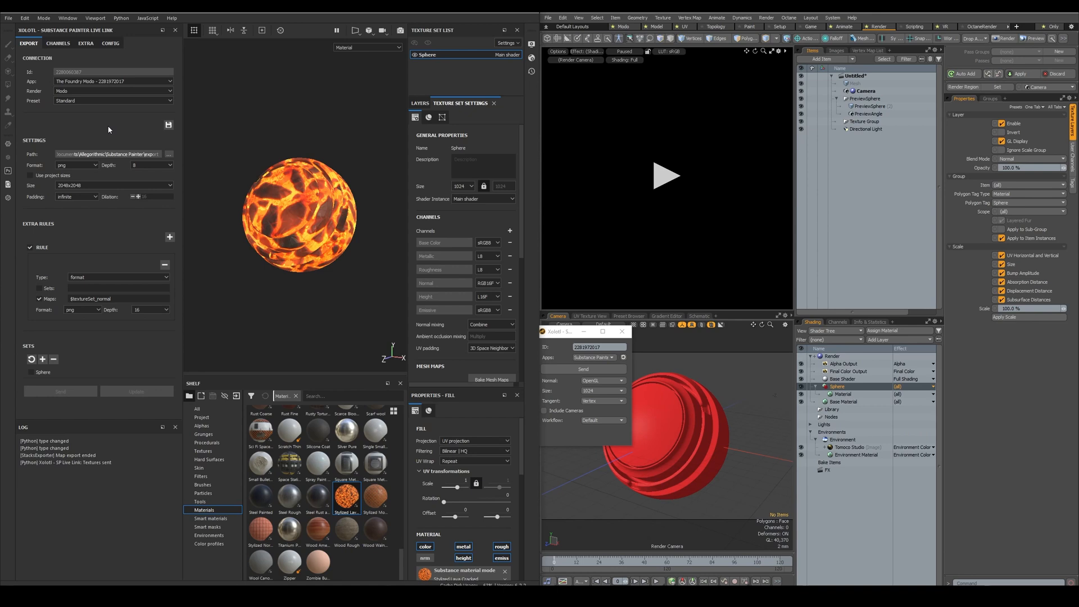
left_click(75, 166)
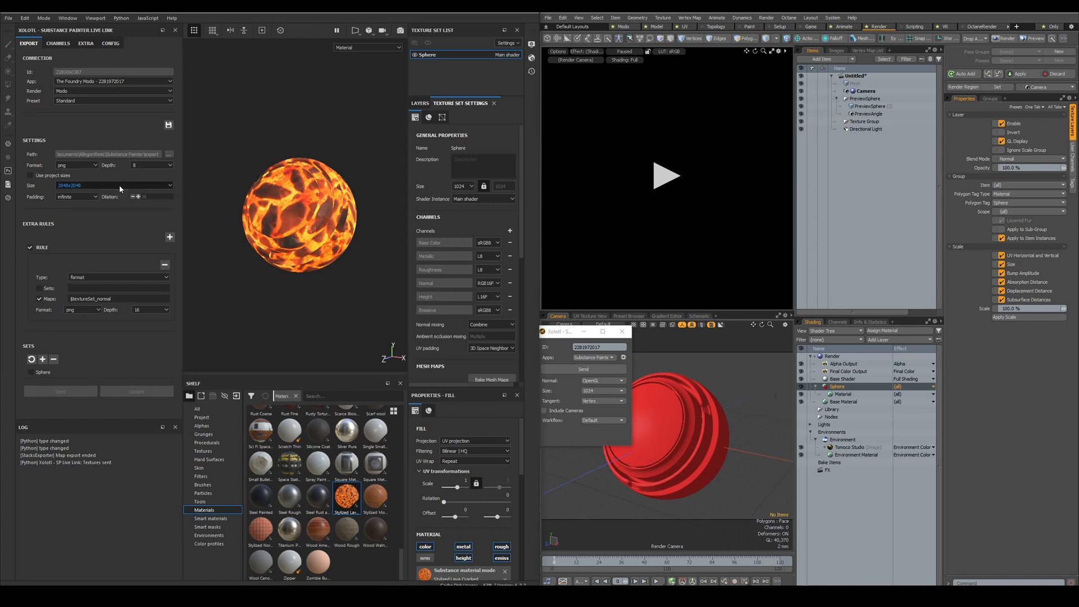
left_click(76, 196)
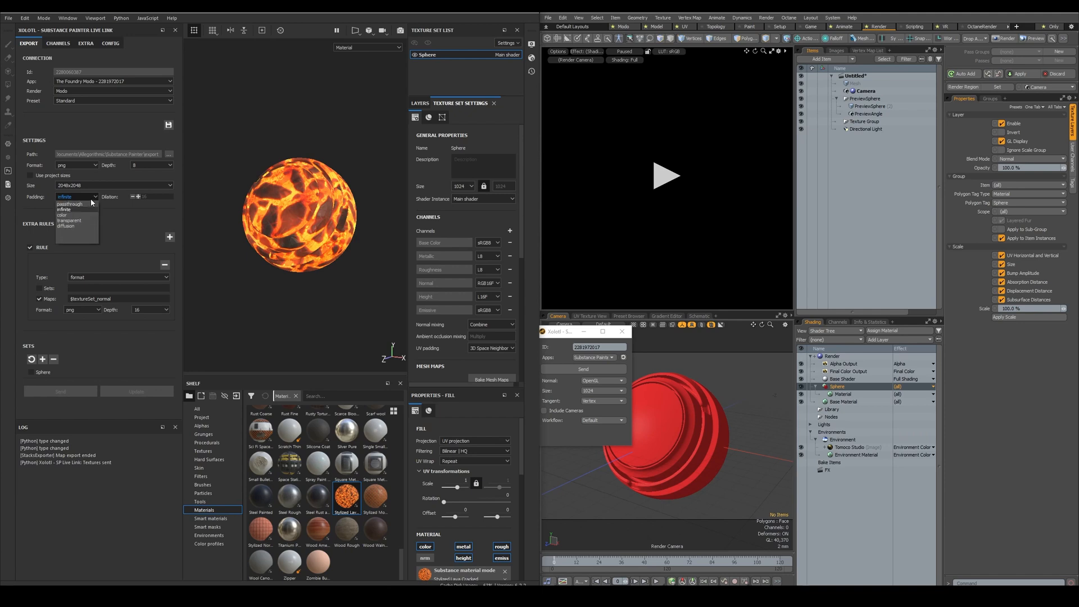
left_click(76, 196)
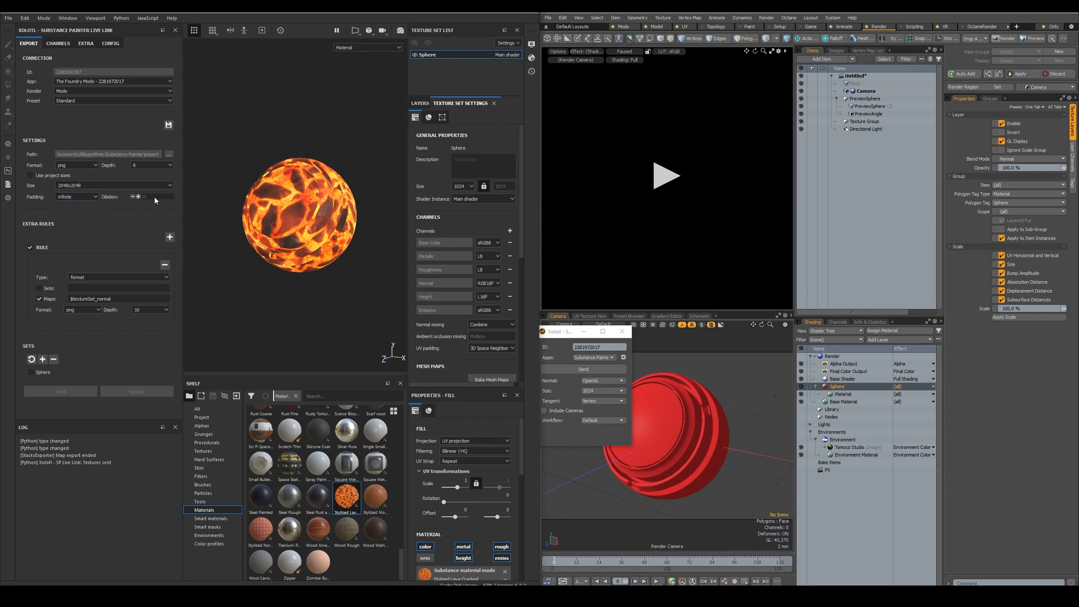
mouse_move(137, 212)
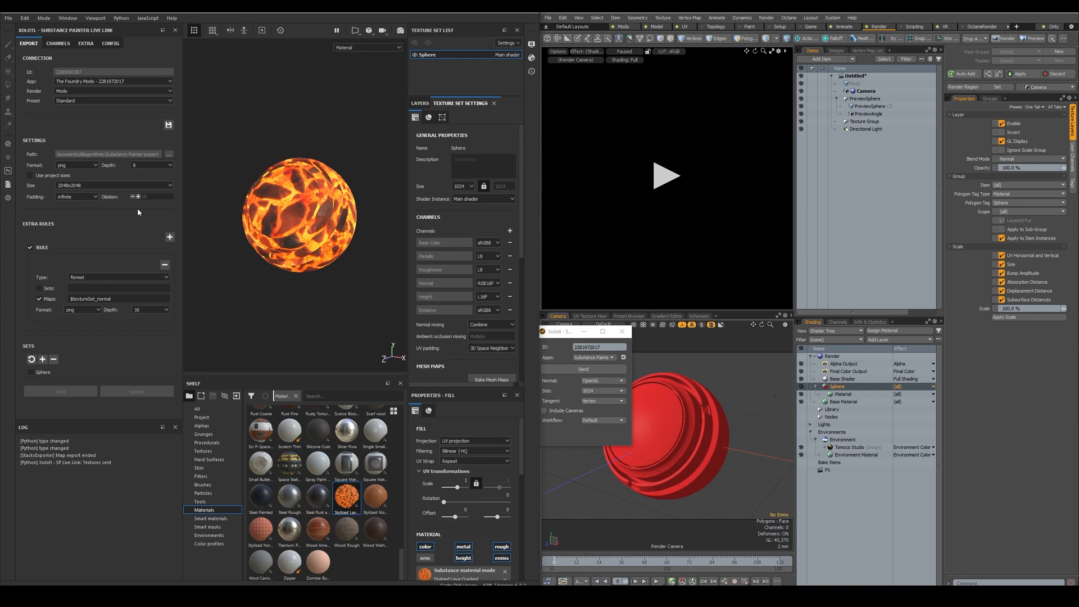
mouse_move(142, 217)
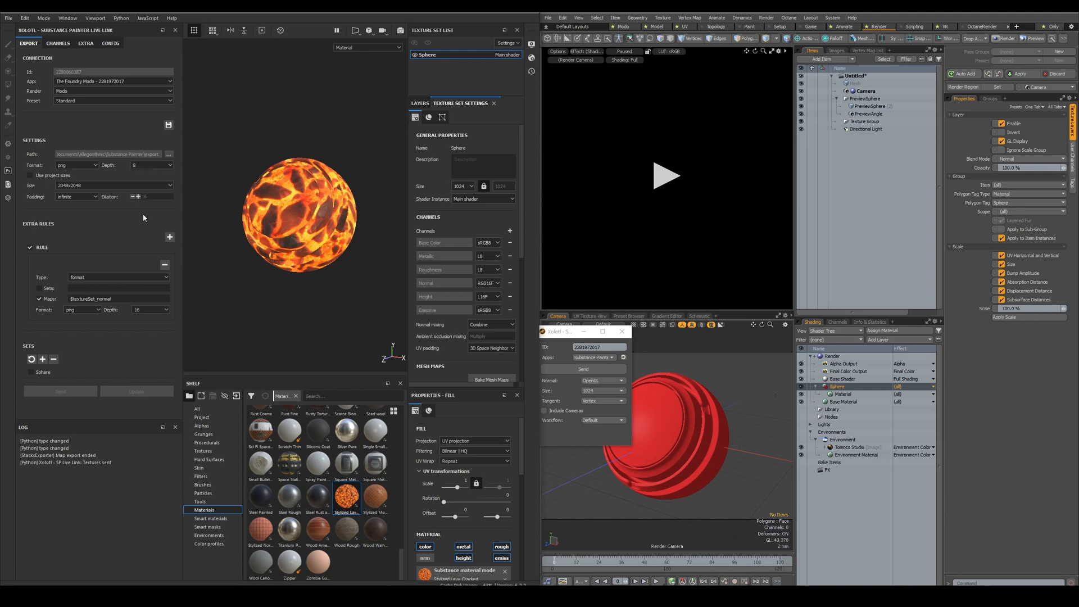
mouse_move(142, 269)
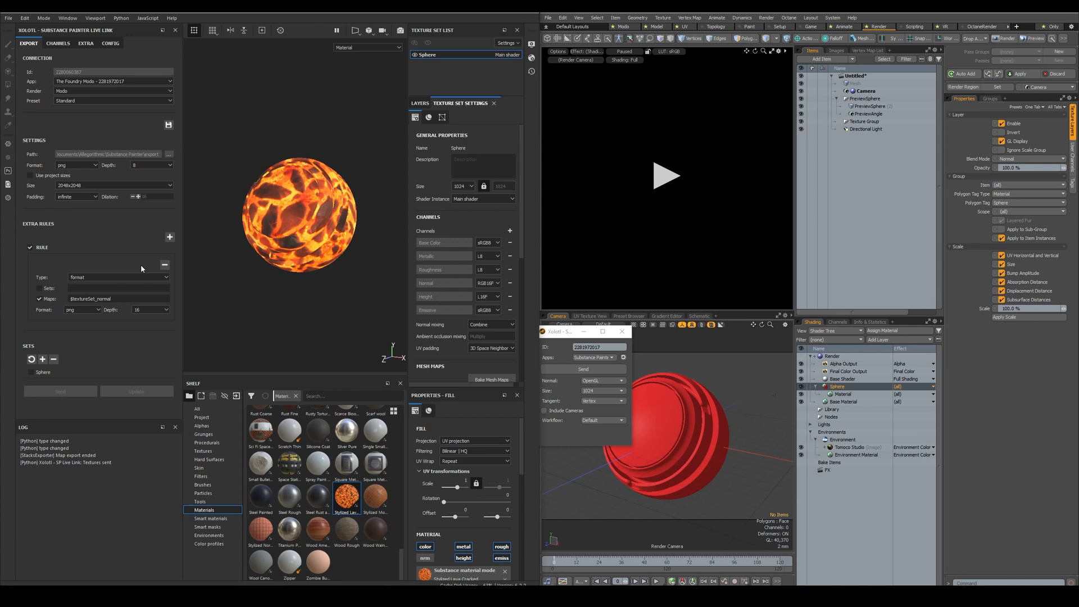
mouse_move(142, 323)
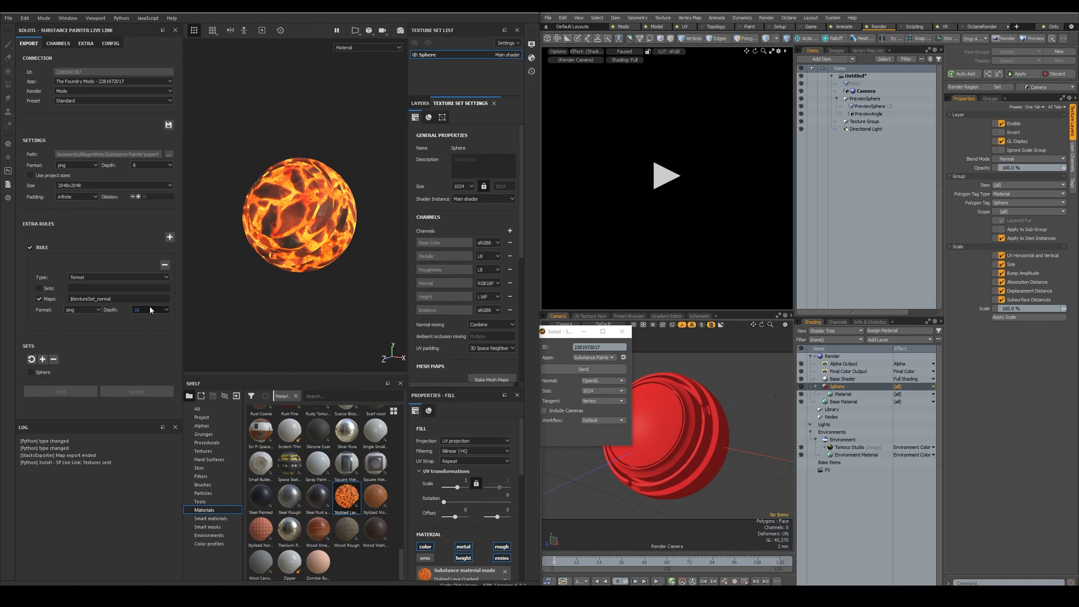
mouse_move(153, 310)
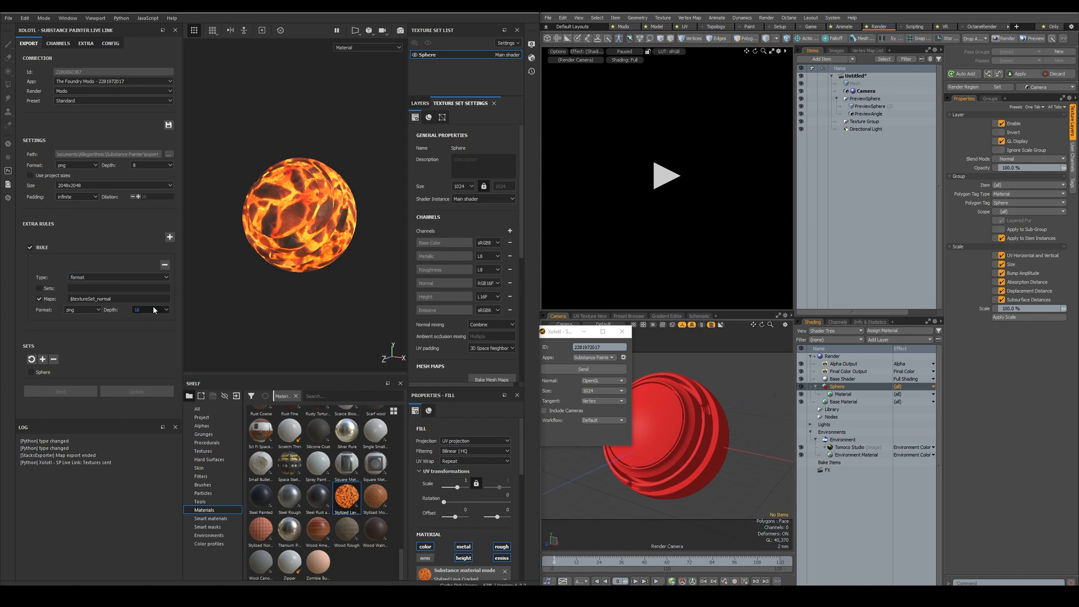
Add an extra export rule and set its type to size
left_click(170, 237)
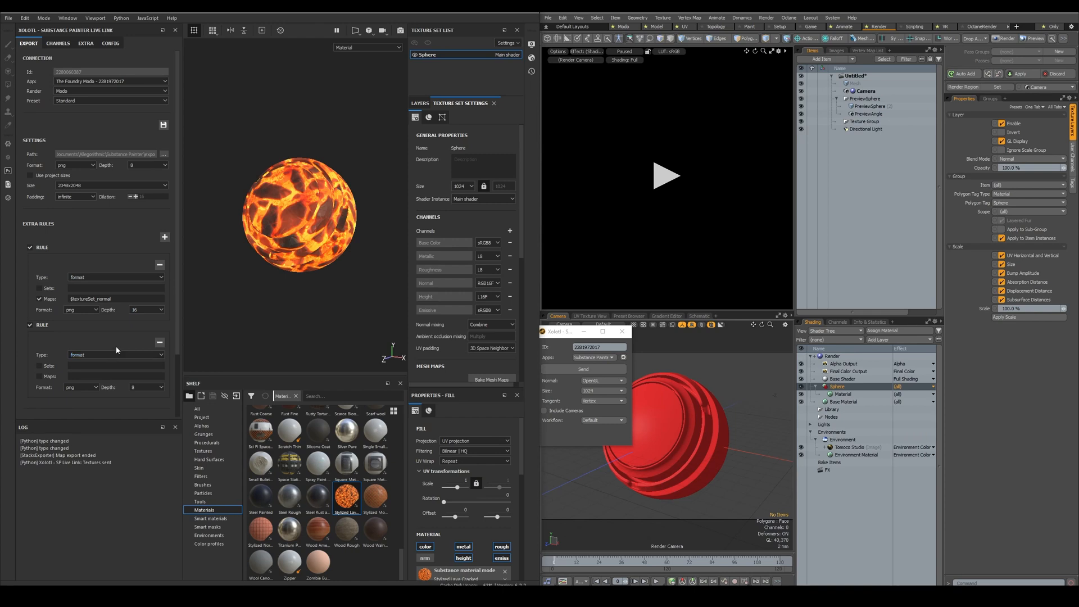
left_click(115, 354)
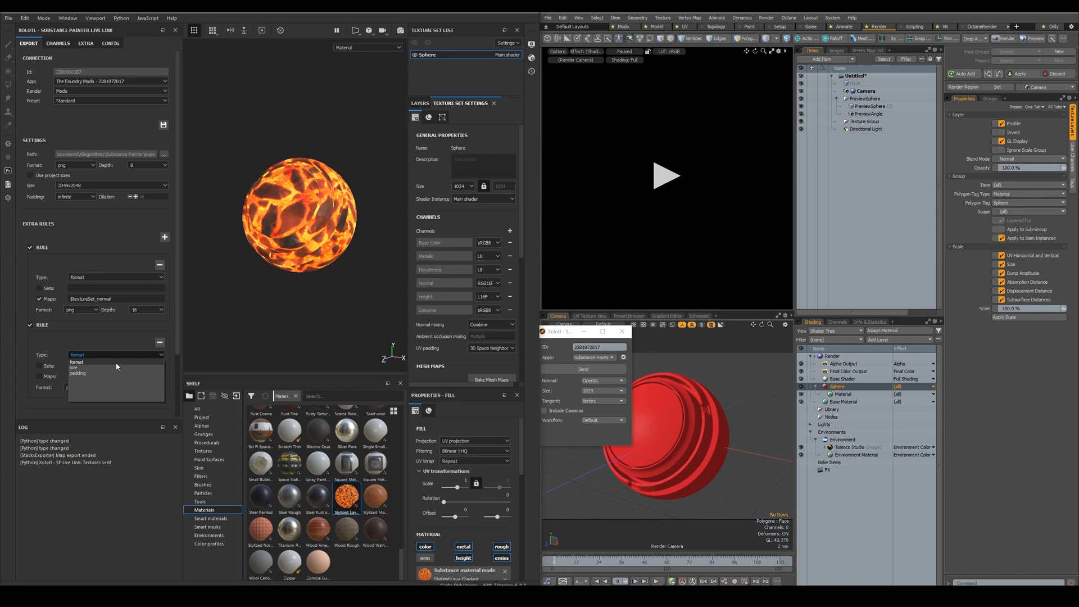
left_click(74, 368)
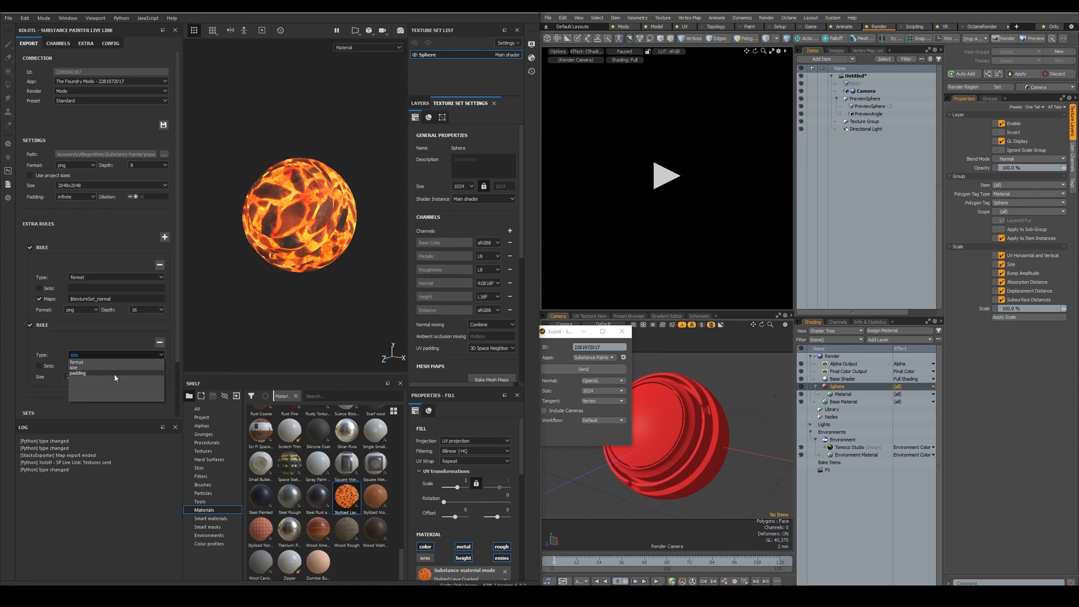
left_click(77, 374)
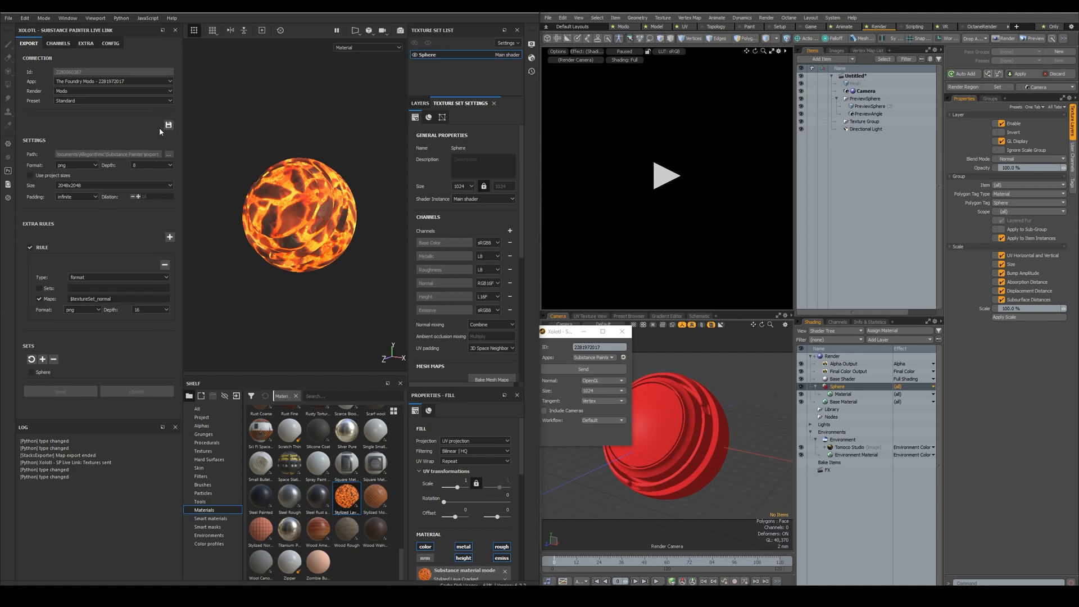
Remove the second rule, keeping the 16-bit normal format rule, and save
left_click(31, 373)
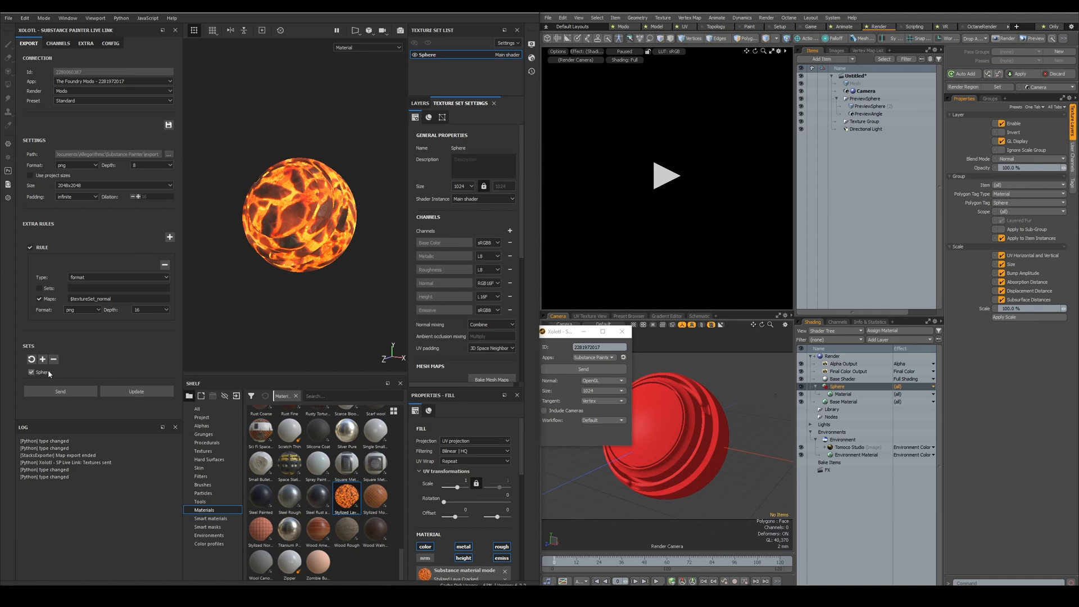